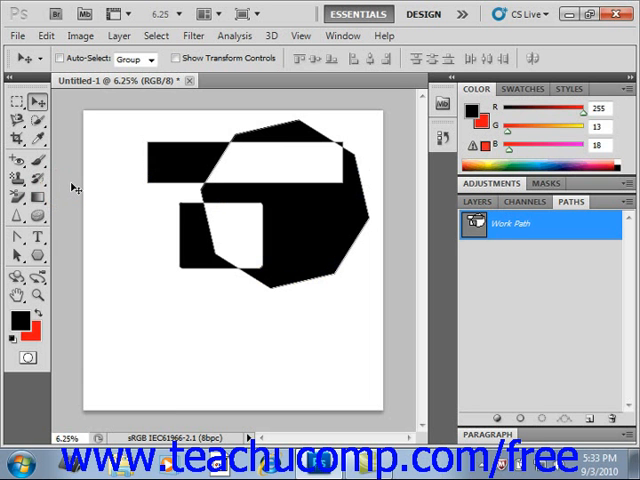
Switch to the Path Selection Tool from the path selection flyout in the Tools panel
left_click(17, 255)
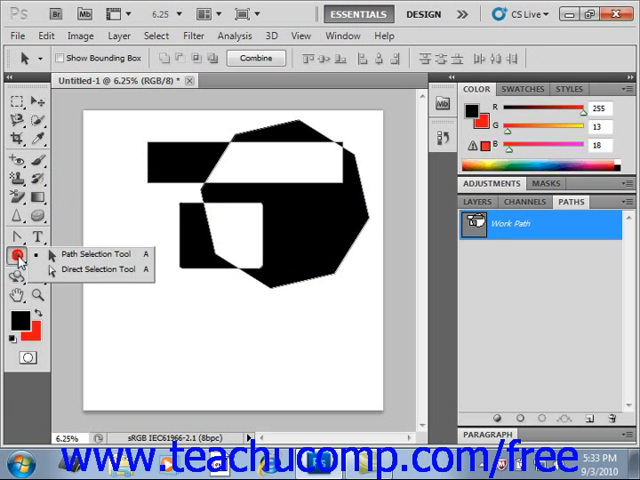
mouse_move(72, 276)
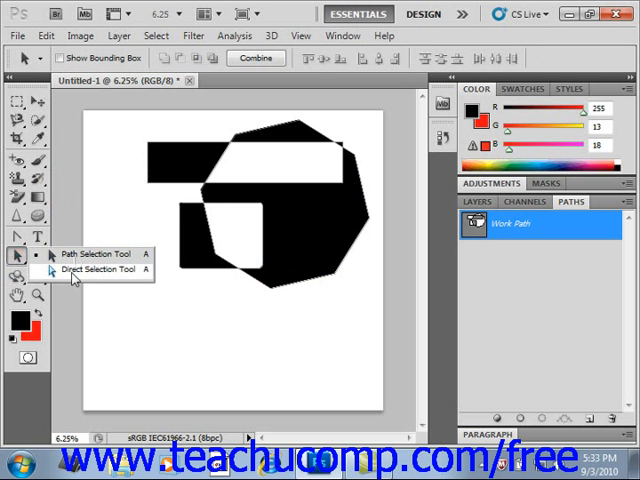
mouse_move(56, 269)
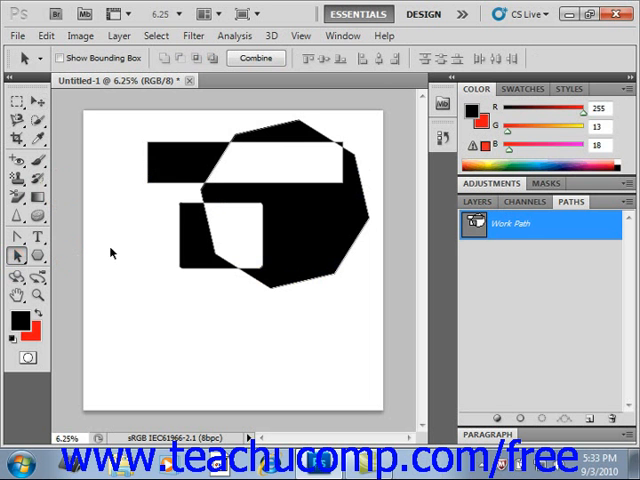
Select the small black rectangle path component
left_click(184, 167)
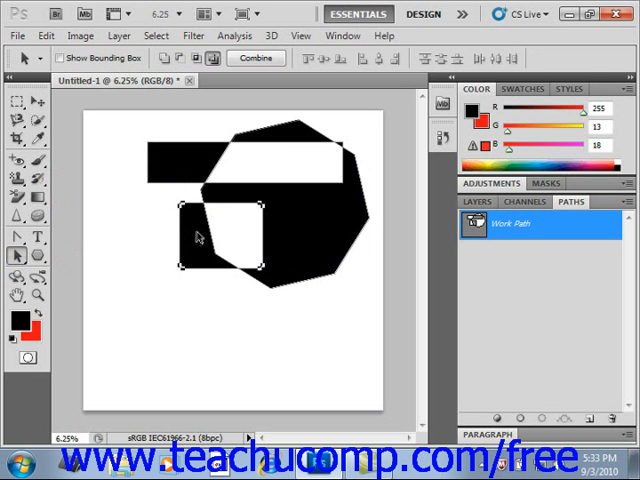
mouse_move(173, 175)
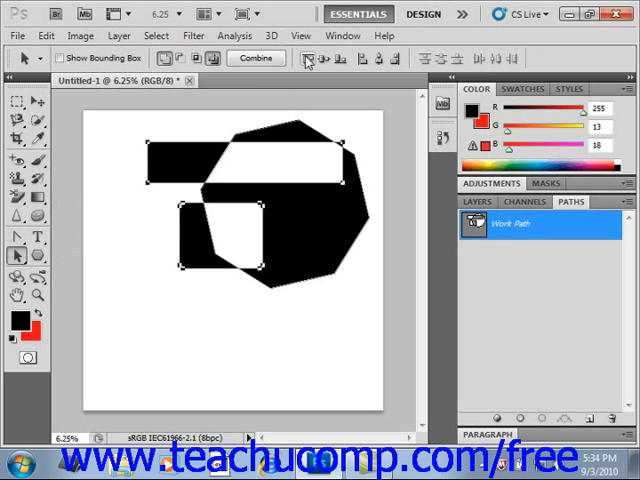
mouse_move(309, 62)
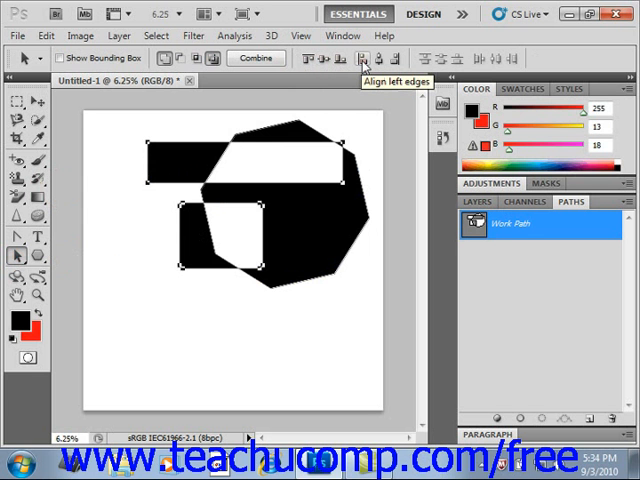
Align the small rectangle and long bar by their left edges
left_click(360, 66)
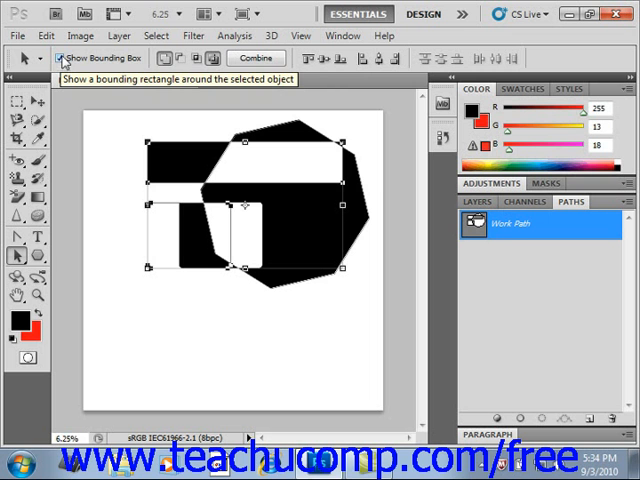
Turn on Show Bounding Box around the two selected rectangles
left_click(62, 57)
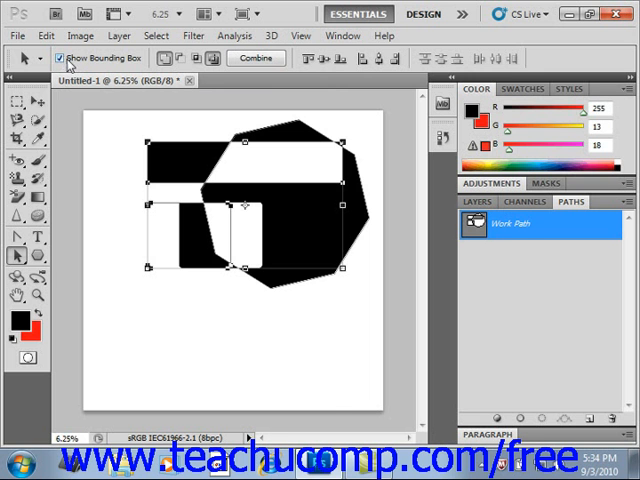
Bring up the path context menu with Delete Path, Make Selection and Fill Subpaths
right_click(165, 262)
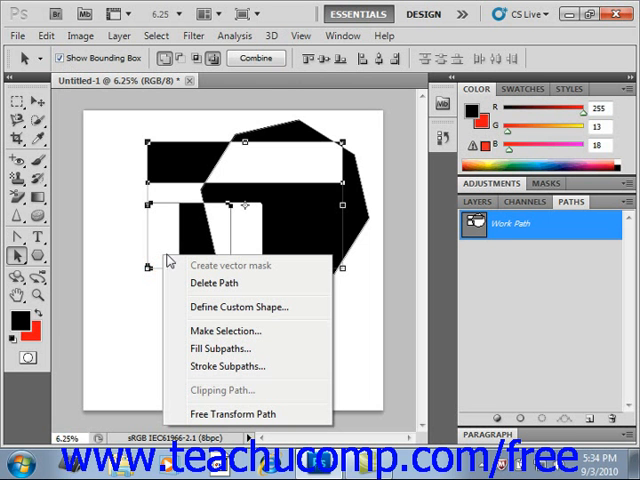
mouse_move(290, 138)
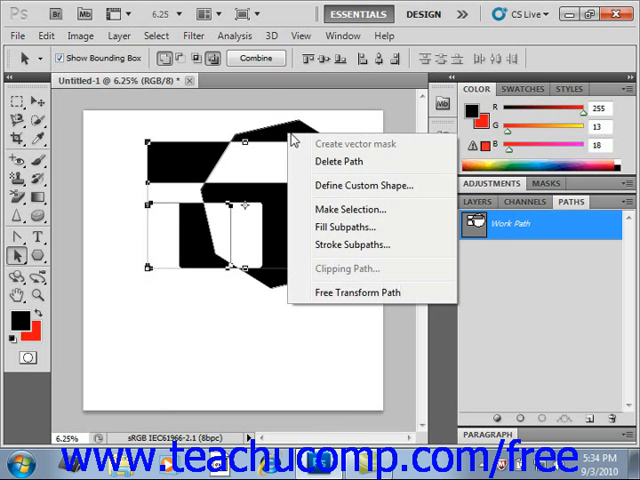
mouse_move(82, 280)
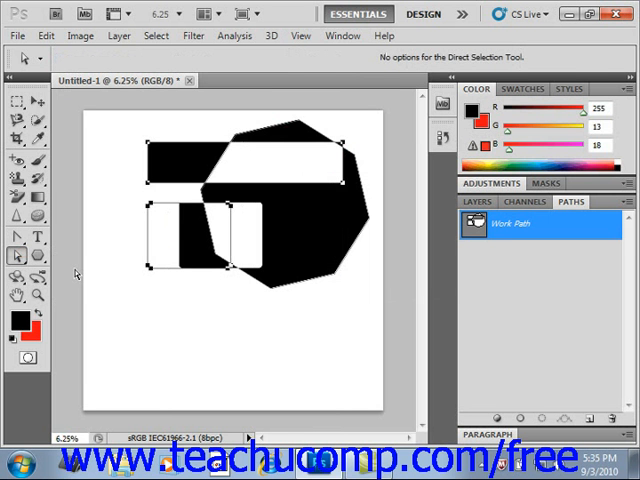
mouse_move(300, 290)
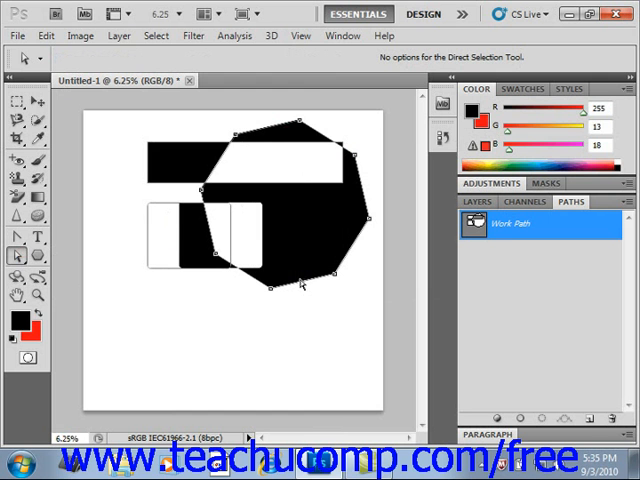
mouse_move(333, 283)
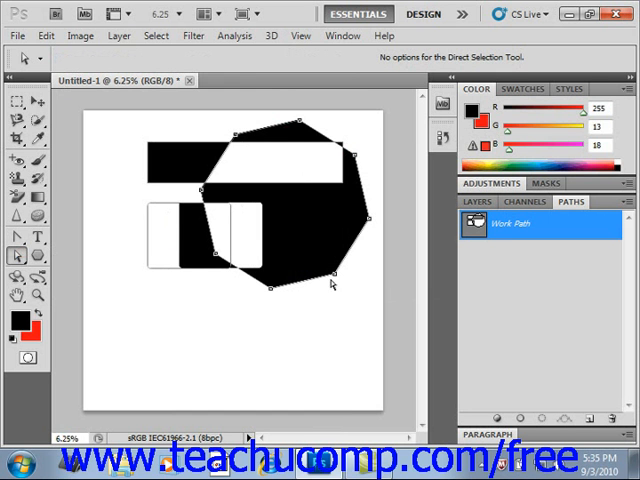
Select a single anchor point on the large polygon path
left_click(335, 274)
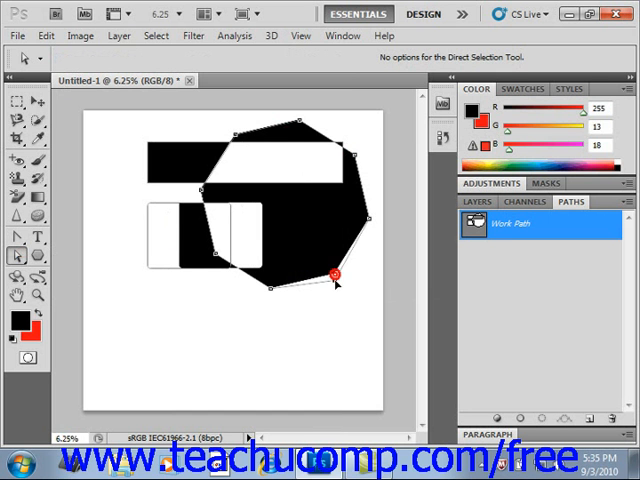